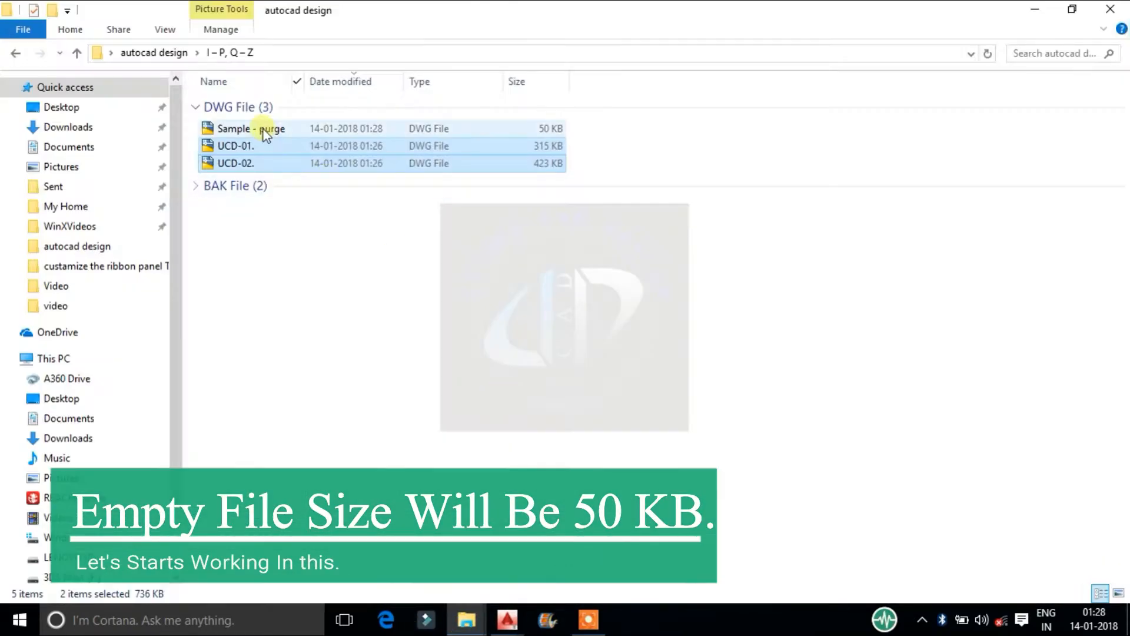
{"action": "mouse_move", "coordinate": [503, 619]}
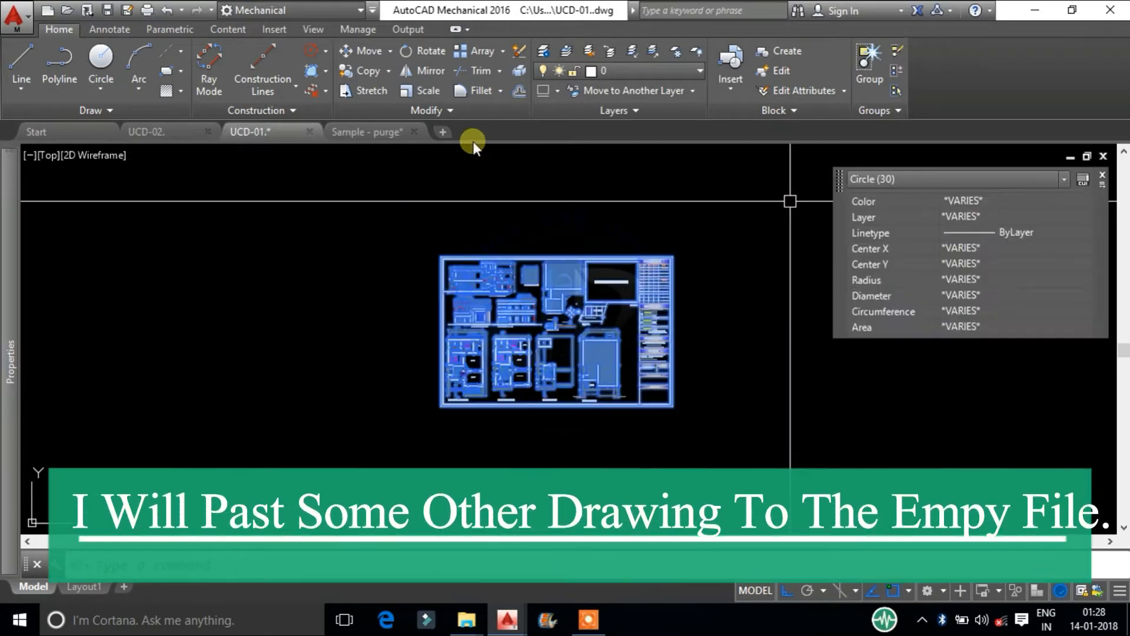
Switch to the Sample - purge drawing with the pasted UCD-01 plans and start the IN command.
{"action": "left_click", "coordinate": [367, 132]}
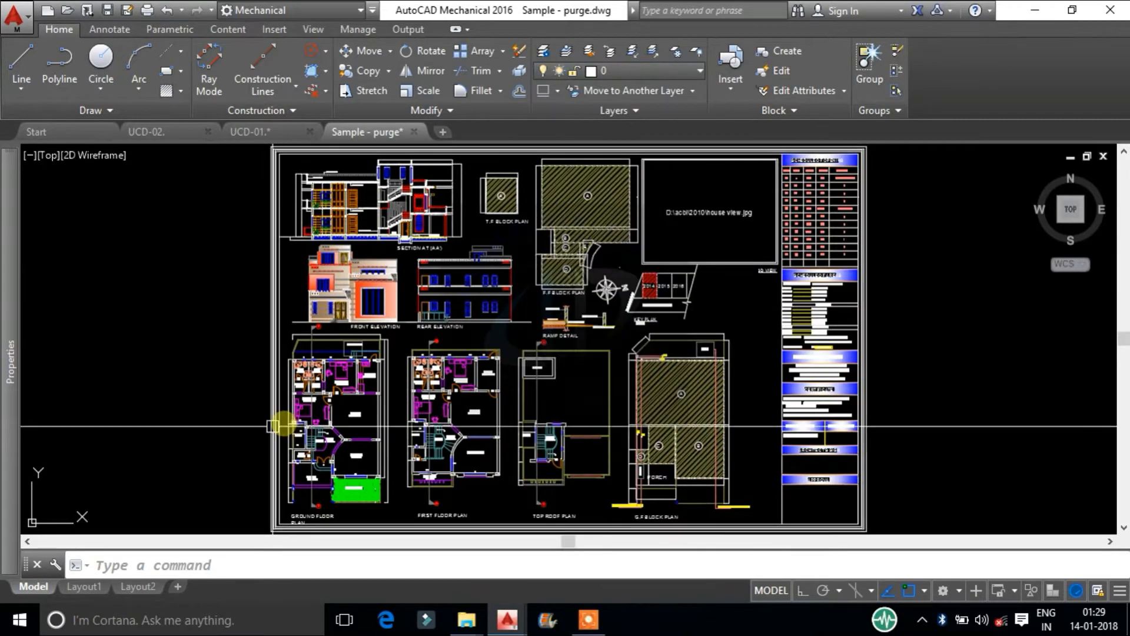
{"action": "type", "text": "IN"}
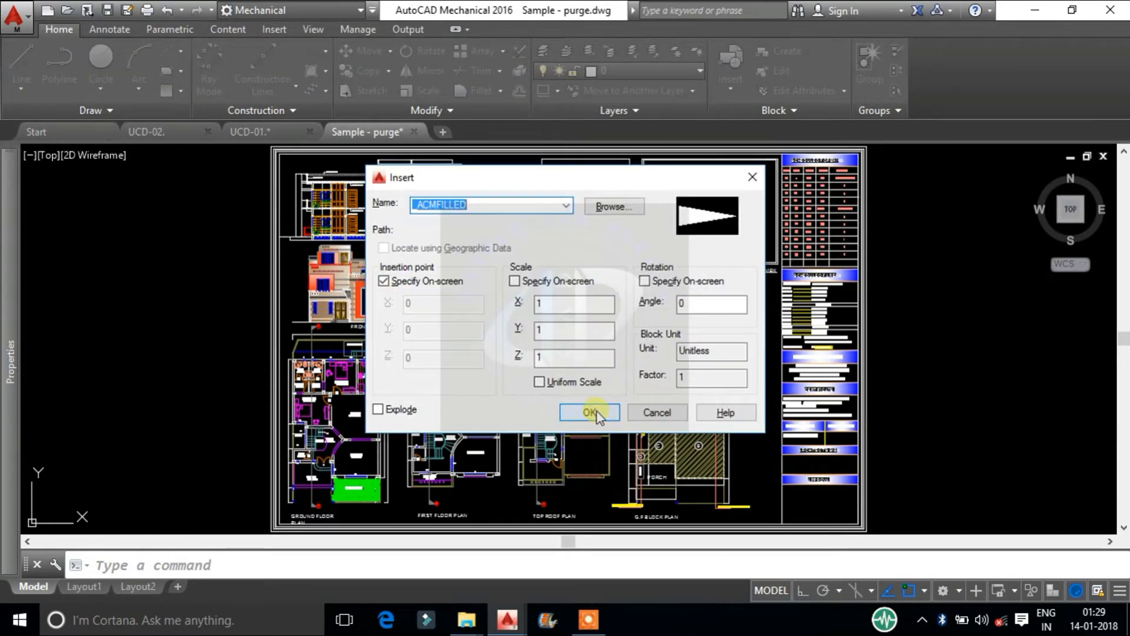
Dismiss the Insert dialog and ERASE all the pasted drawing content.
{"action": "left_click", "coordinate": [590, 412]}
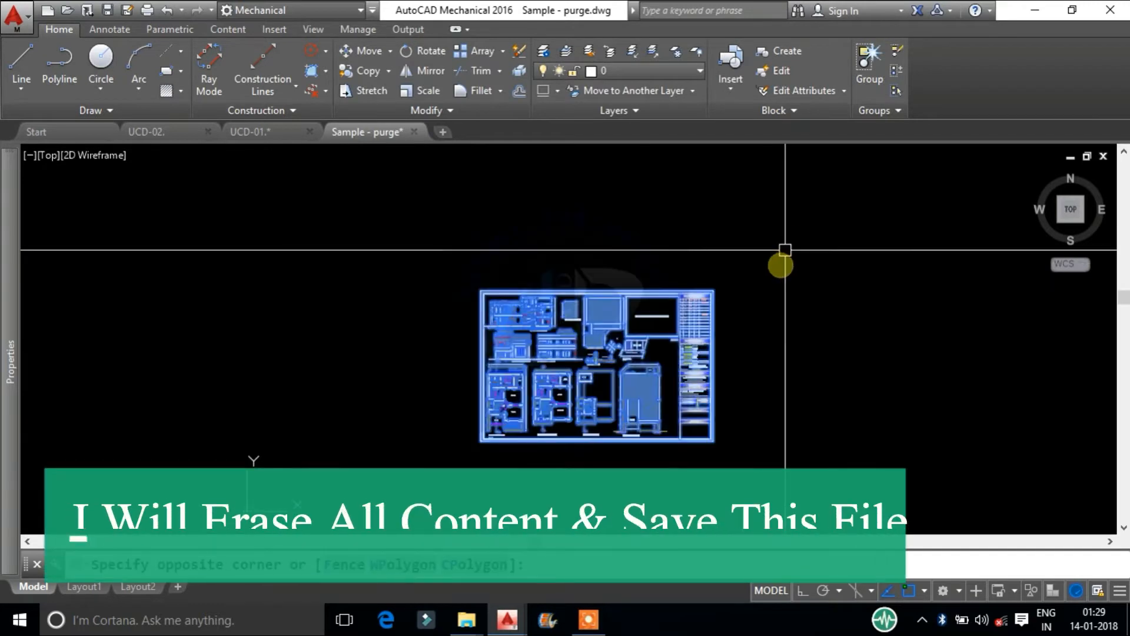
{"action": "type", "text": "ERASE"}
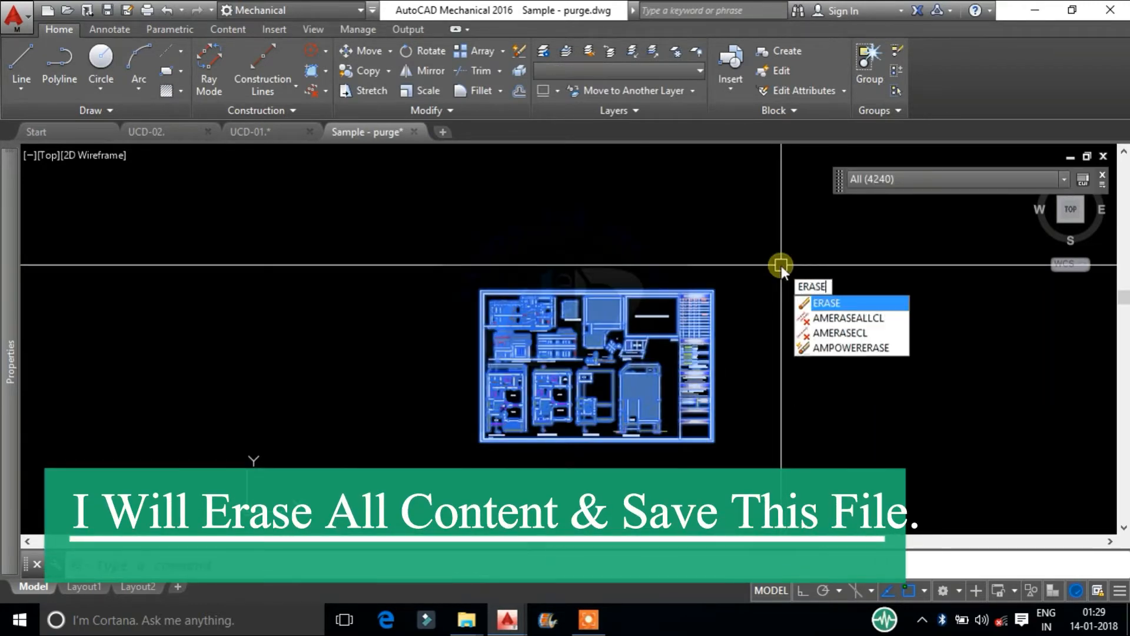
{"action": "key", "text": "Enter"}
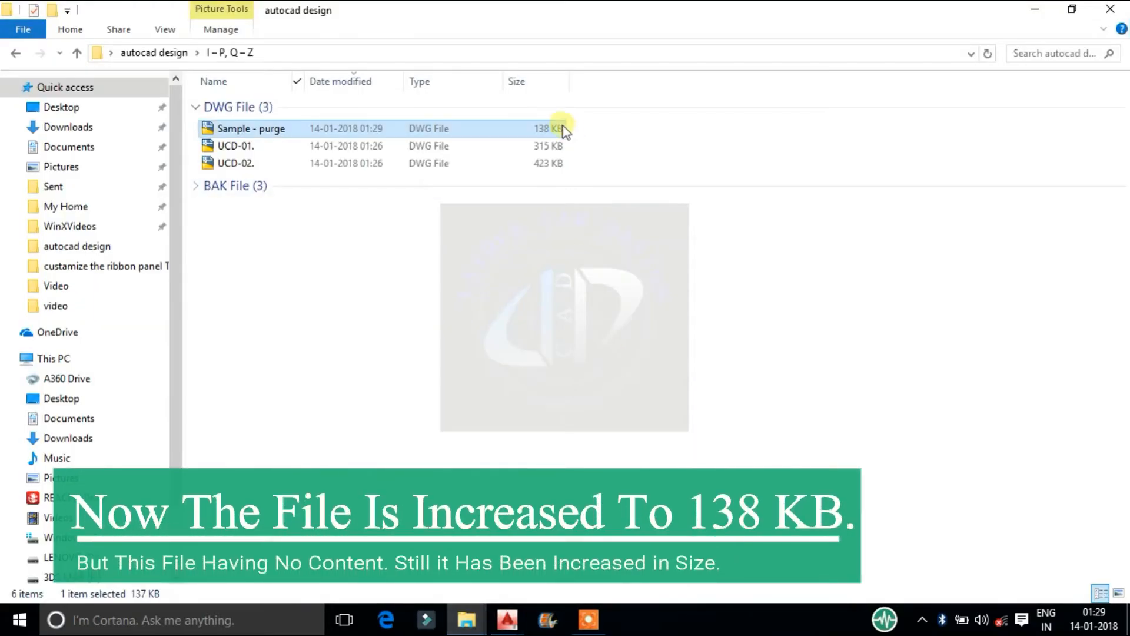
{"action": "mouse_move", "coordinate": [549, 128]}
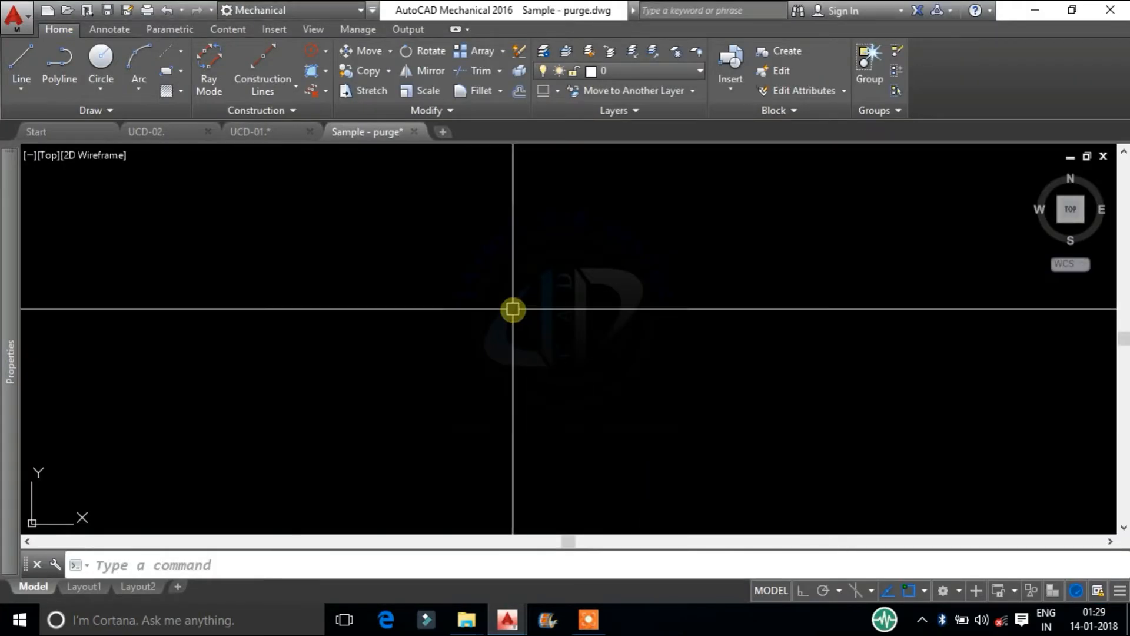
{"action": "mouse_move", "coordinate": [509, 303]}
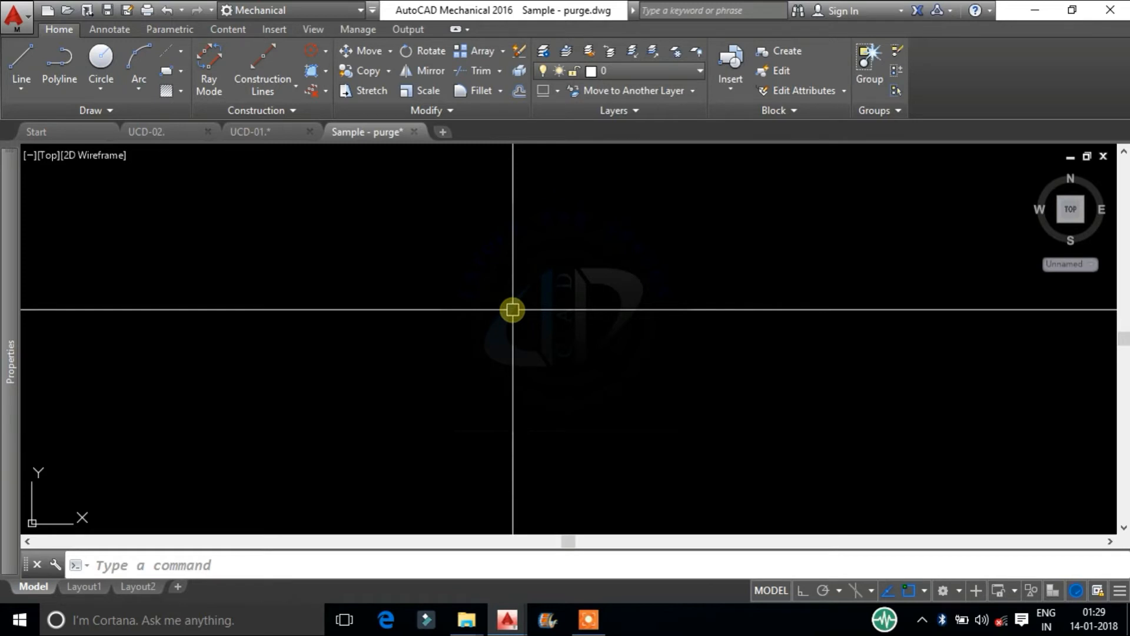
{"action": "type", "text": "PU"}
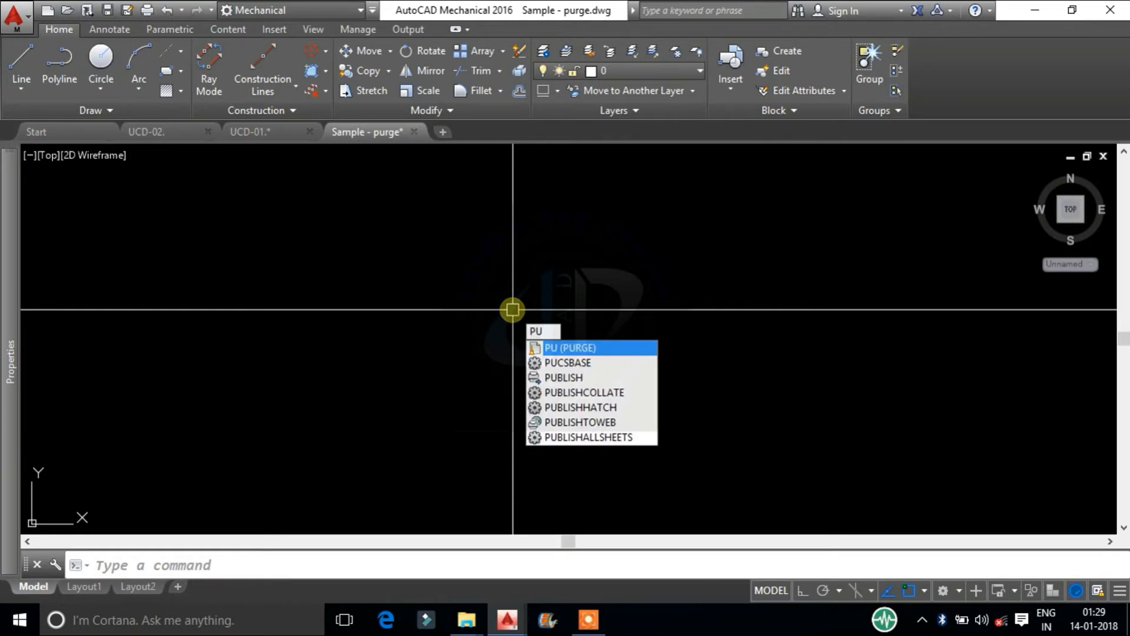
Run PURGE on All items with Confirm, nested items and orphaned data ticked.
{"action": "left_click", "coordinate": [575, 347]}
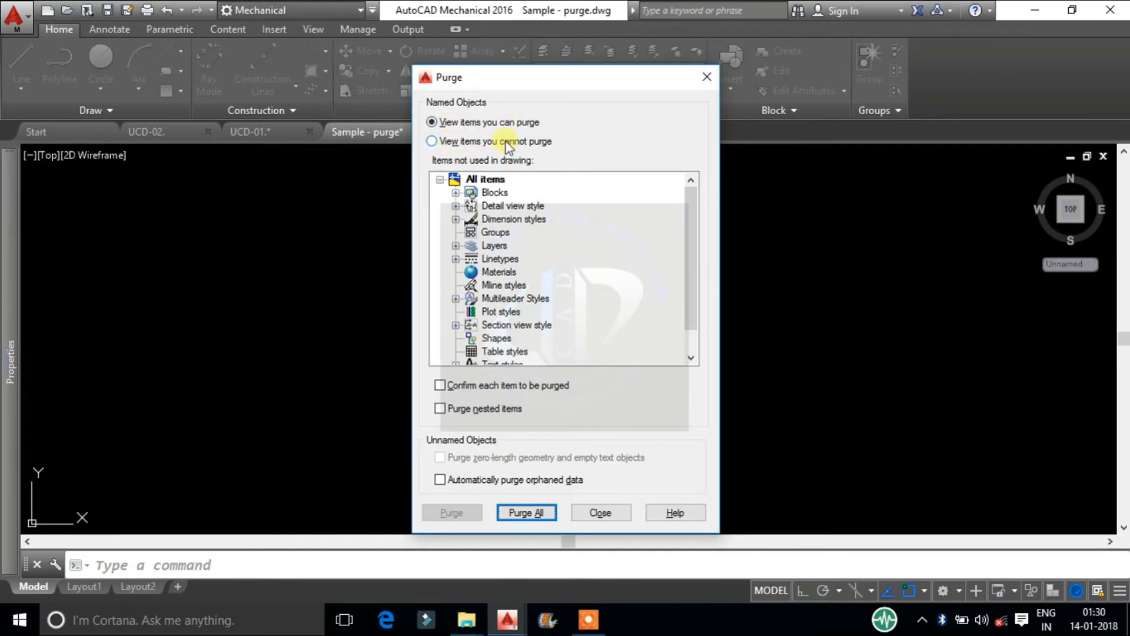
{"action": "left_click", "coordinate": [485, 179]}
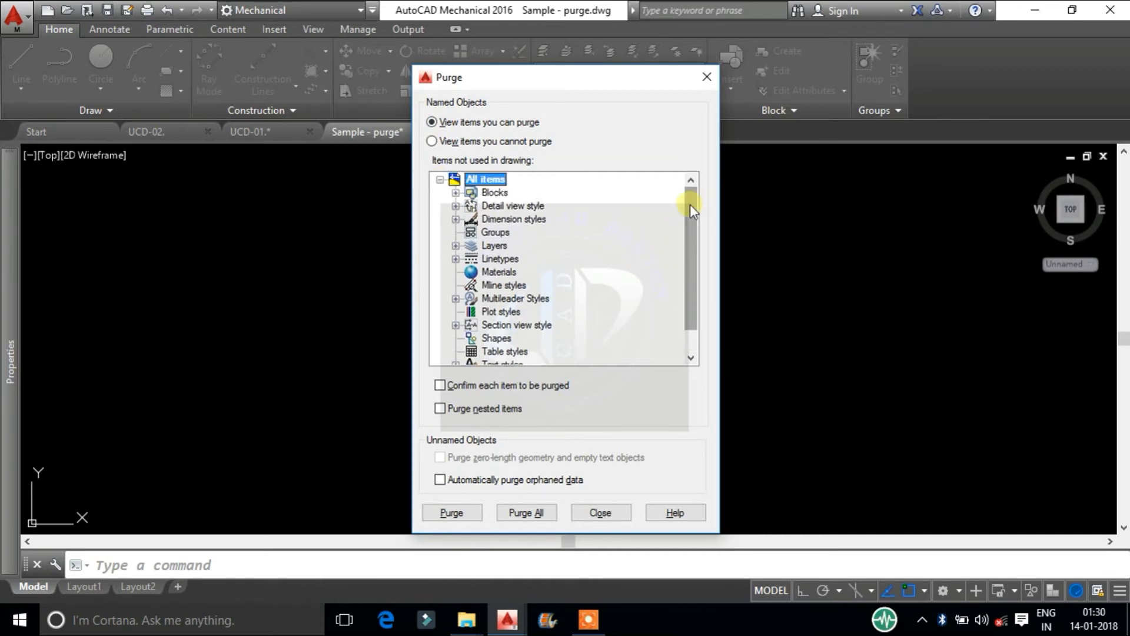
{"action": "left_click", "coordinate": [439, 385]}
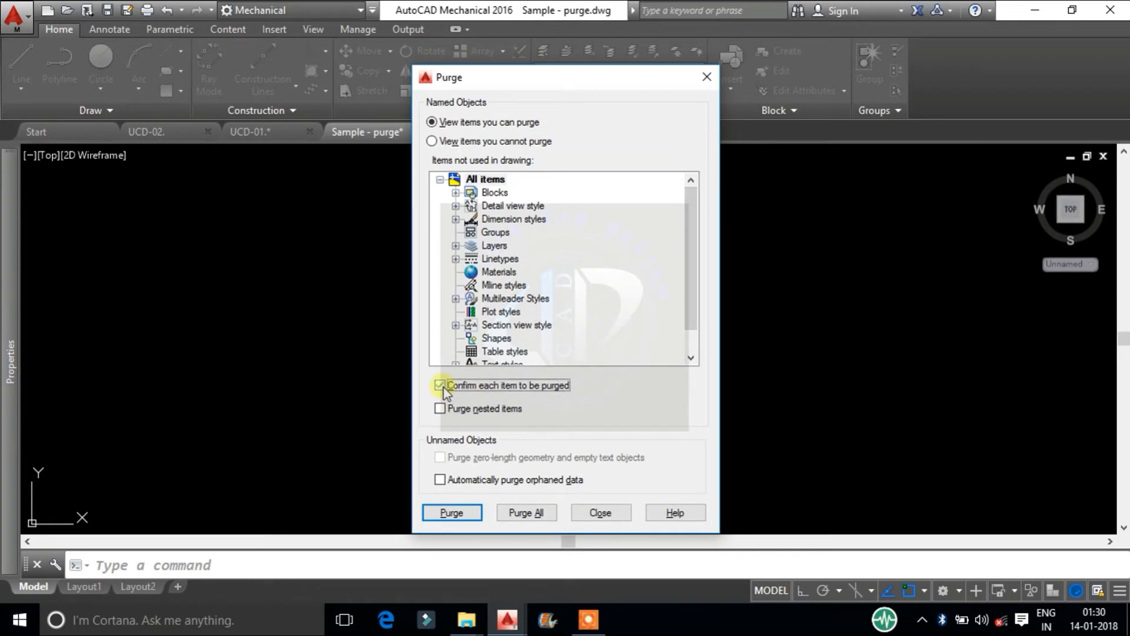
{"action": "left_click", "coordinate": [440, 408]}
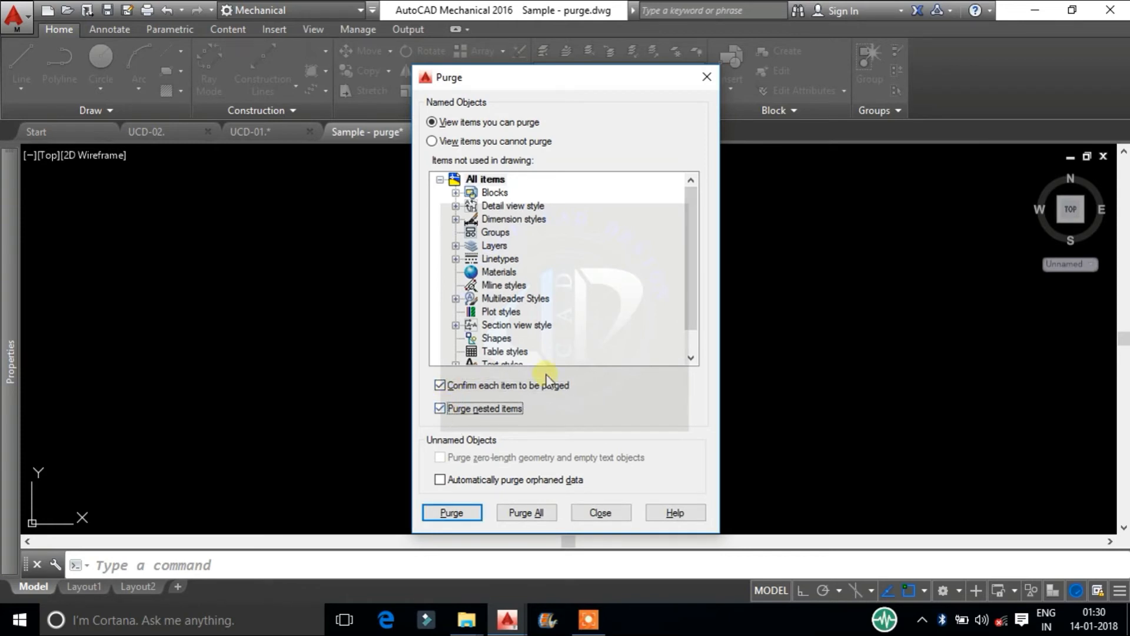
{"action": "mouse_move", "coordinate": [443, 462]}
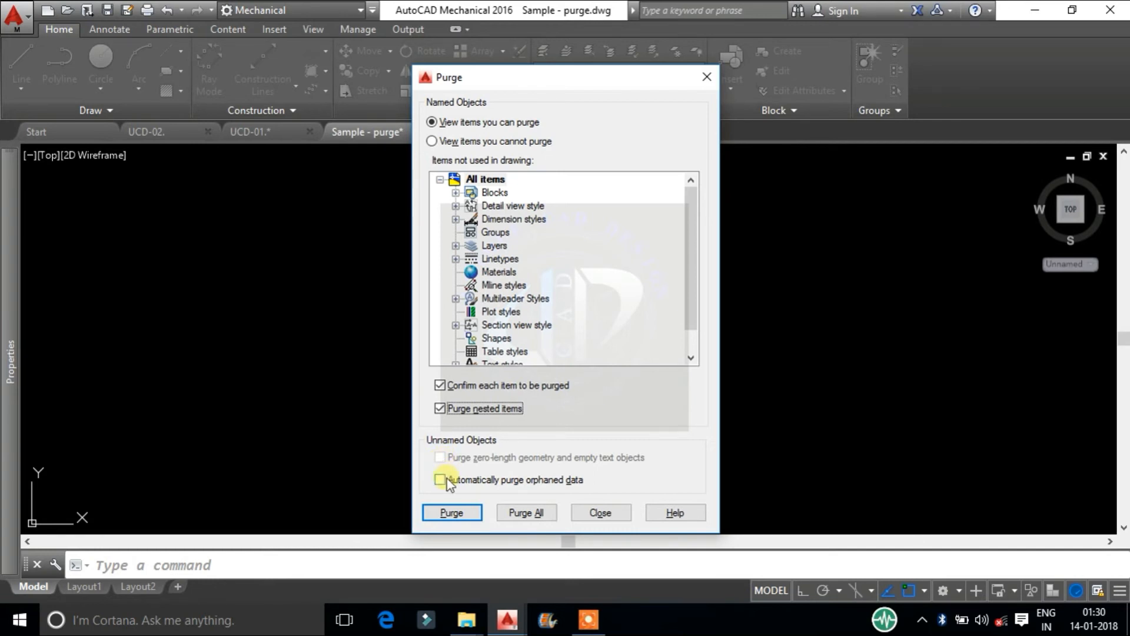
{"action": "left_click", "coordinate": [440, 479]}
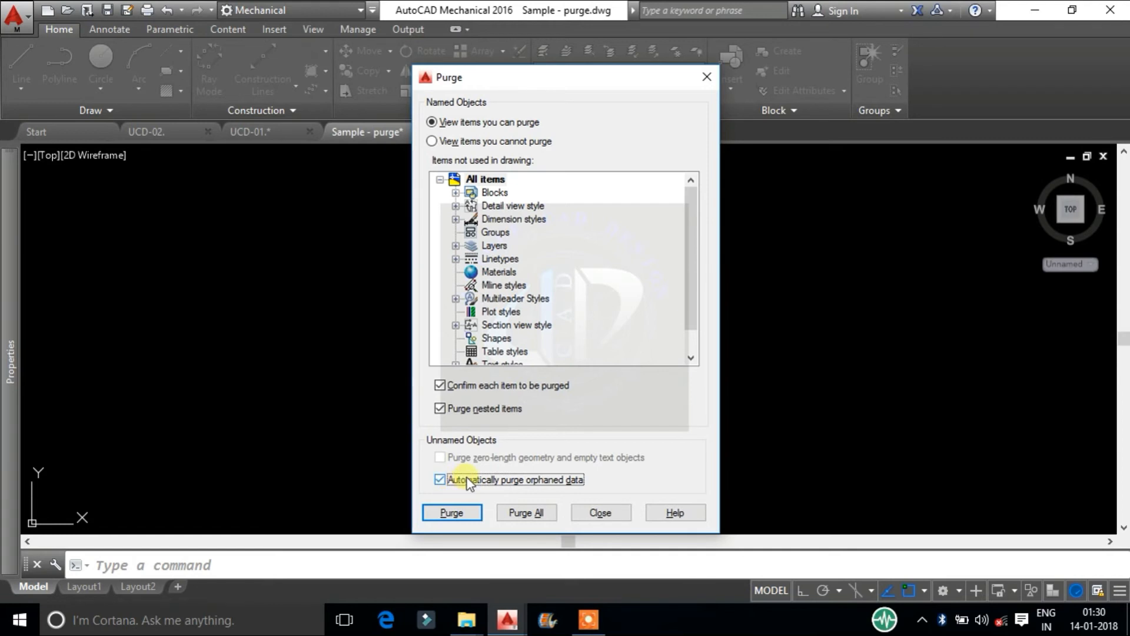
Purge all unused items at once, save the drawing and return to the folder.
{"action": "left_click", "coordinate": [525, 512]}
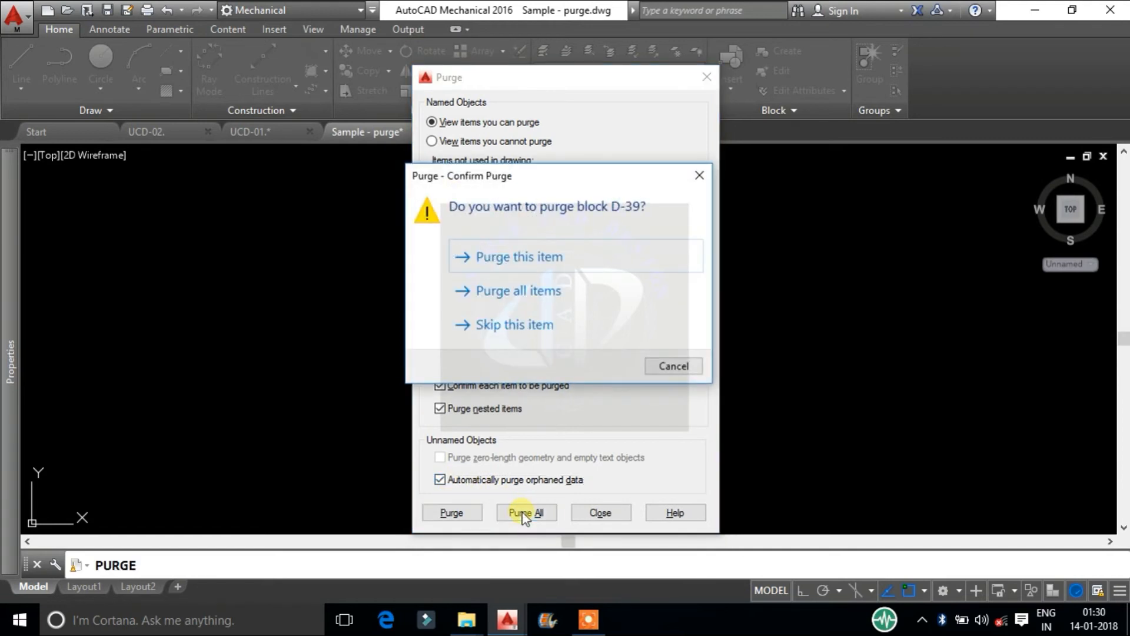
{"action": "mouse_move", "coordinate": [530, 304]}
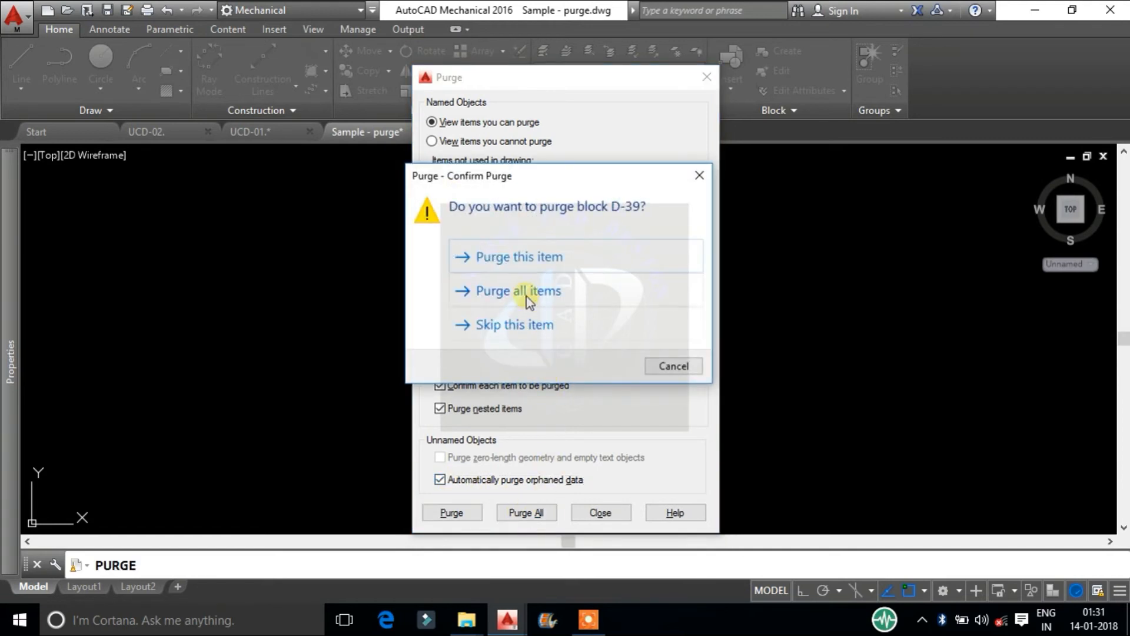
{"action": "left_click", "coordinate": [518, 291]}
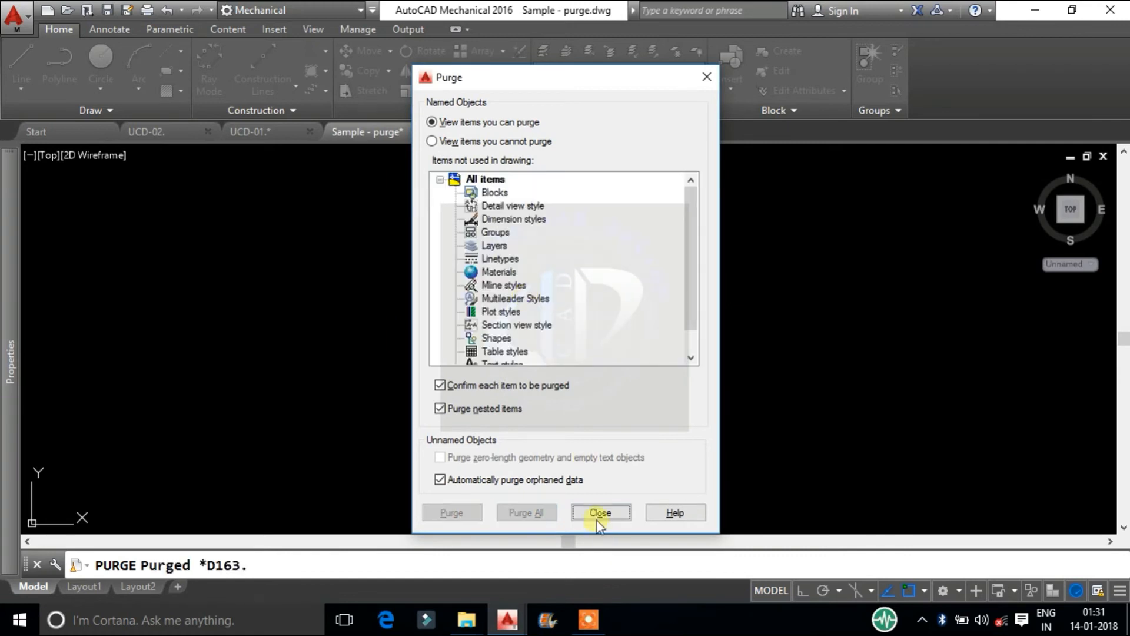
{"action": "left_click", "coordinate": [600, 512]}
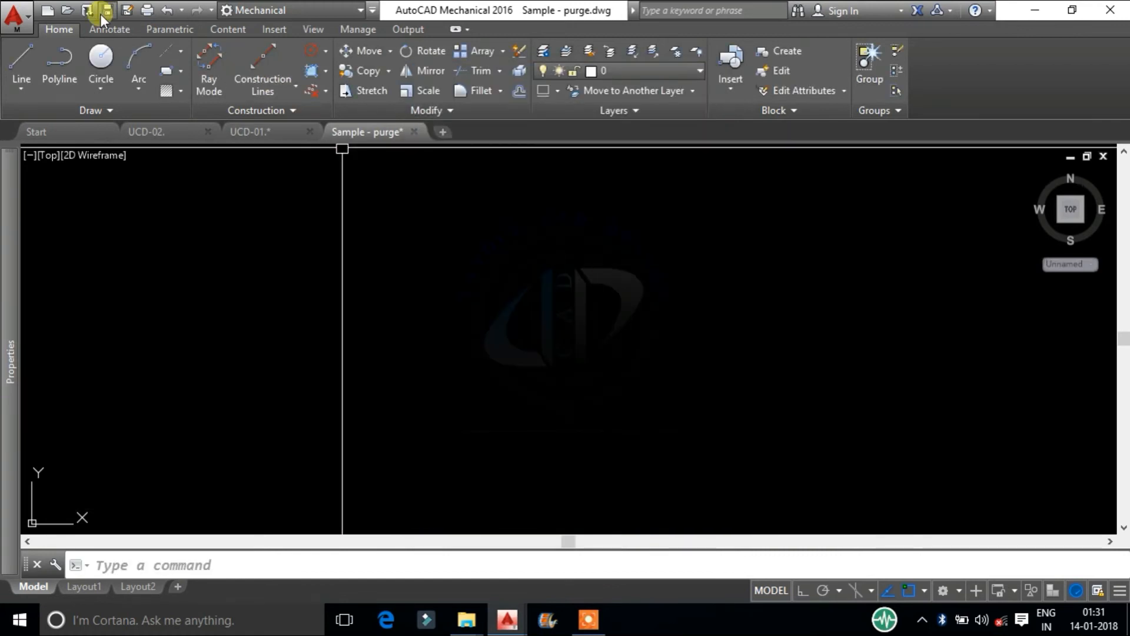
{"action": "left_click", "coordinate": [94, 10]}
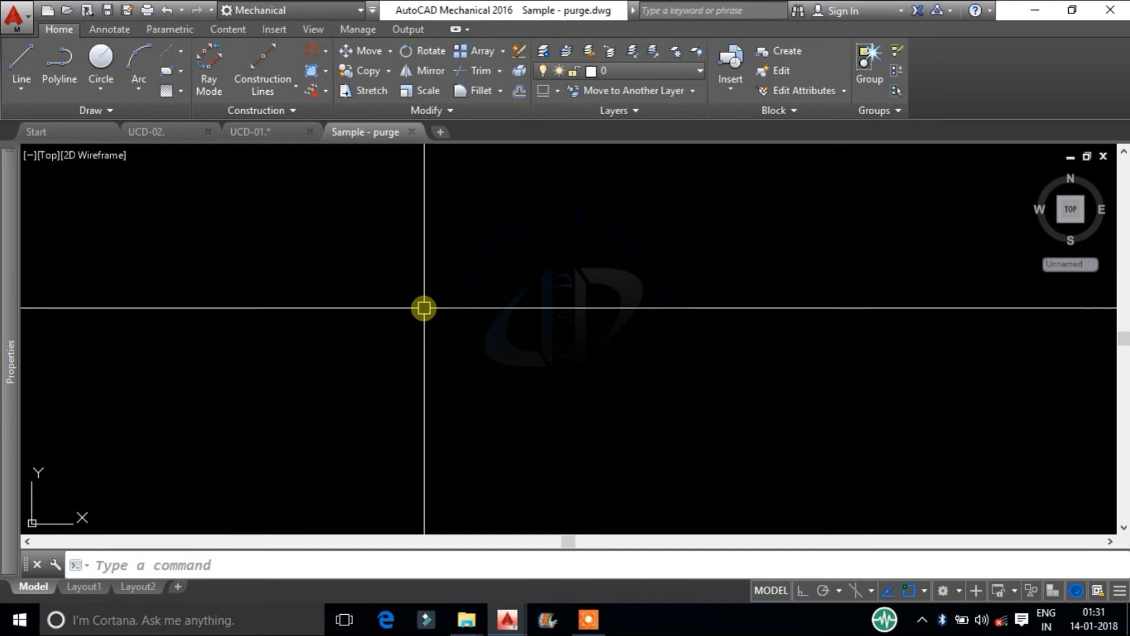
{"action": "left_click", "coordinate": [468, 620]}
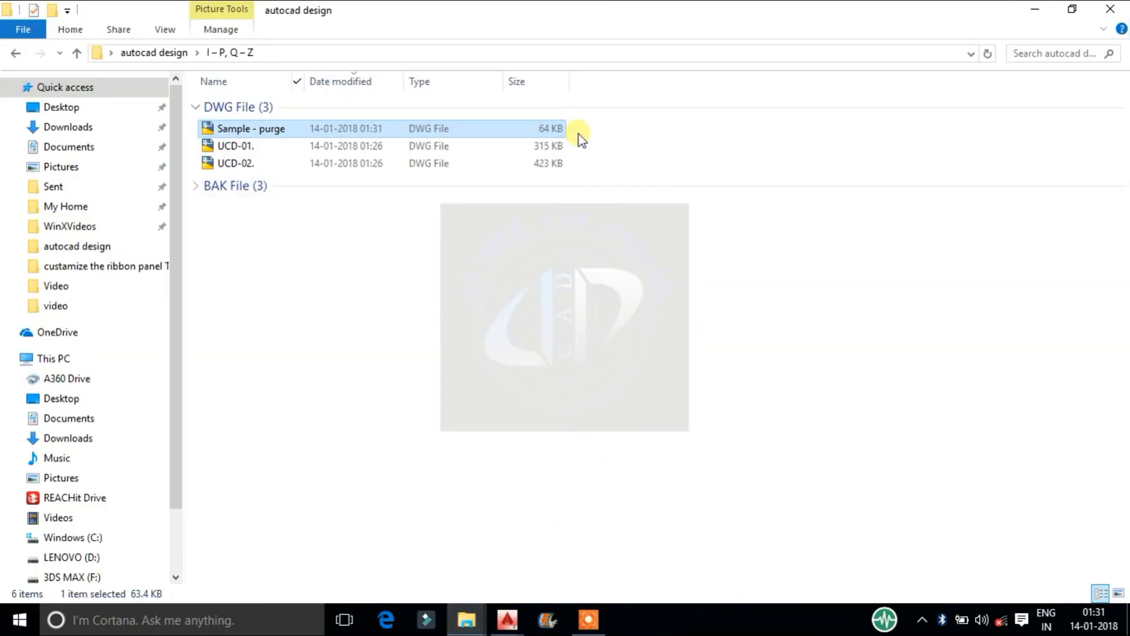
{"action": "mouse_move", "coordinate": [577, 139]}
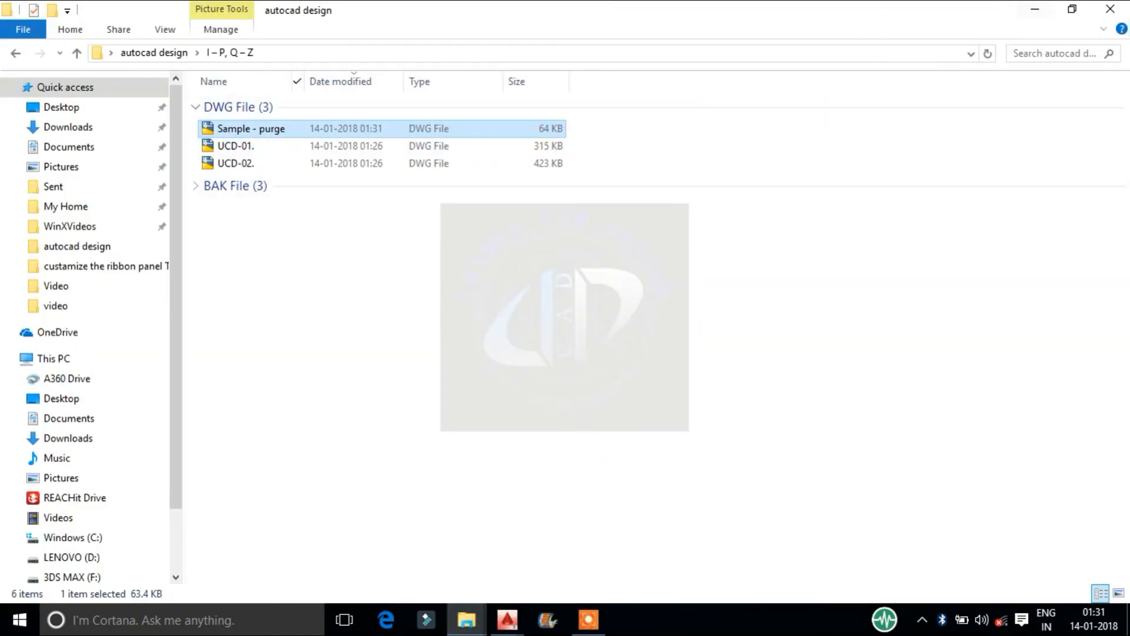
Reopen the 64 KB Sample - purge.dwg from File Explorer in AutoCAD.
{"action": "double_click", "coordinate": [247, 129]}
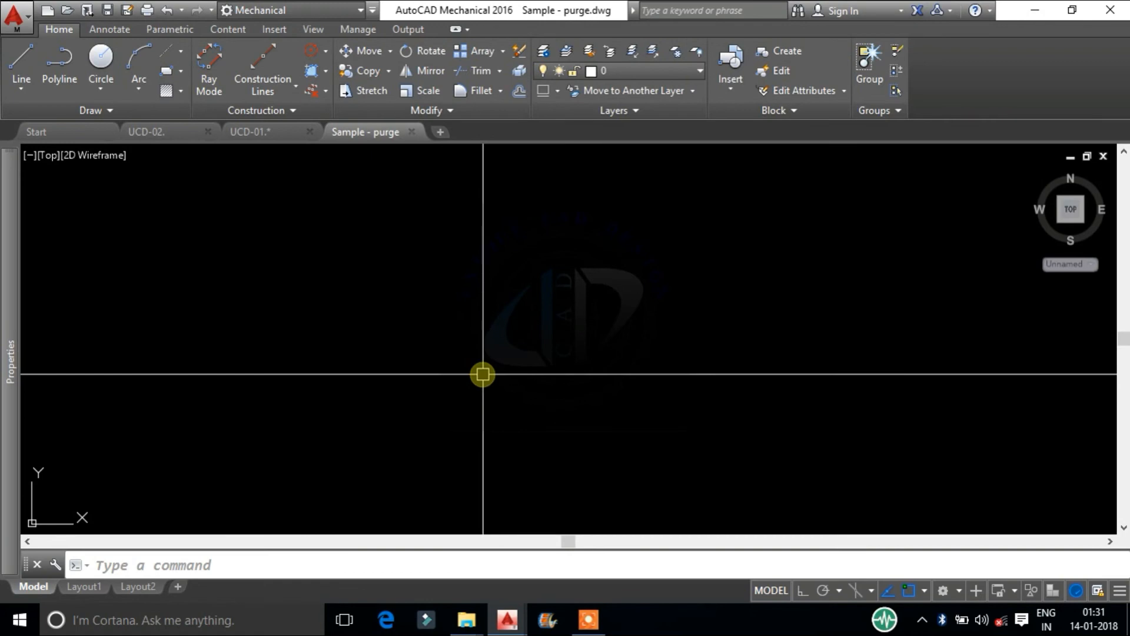